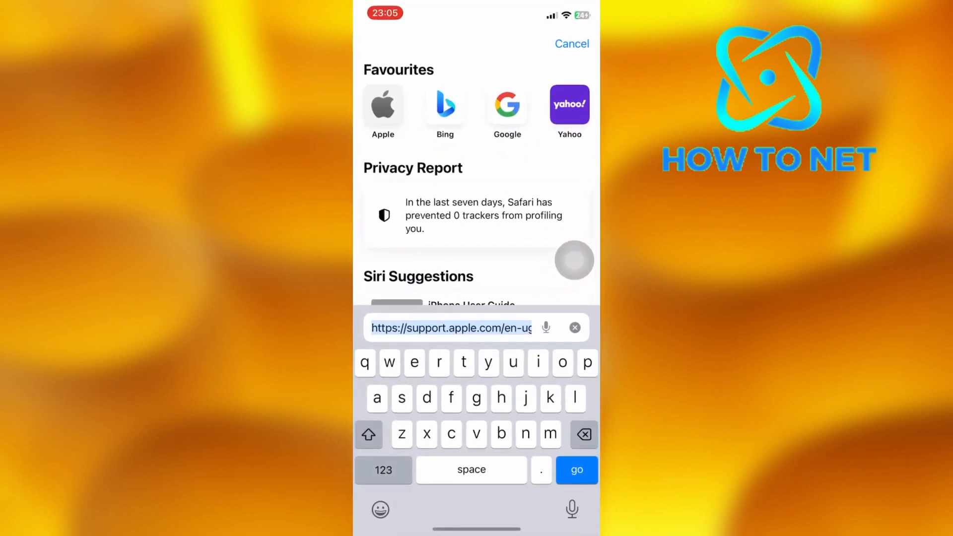
Load the Contact Apple Support page and scroll to the Support by phone section.
{"action": "left_click", "coordinate": [576, 469]}
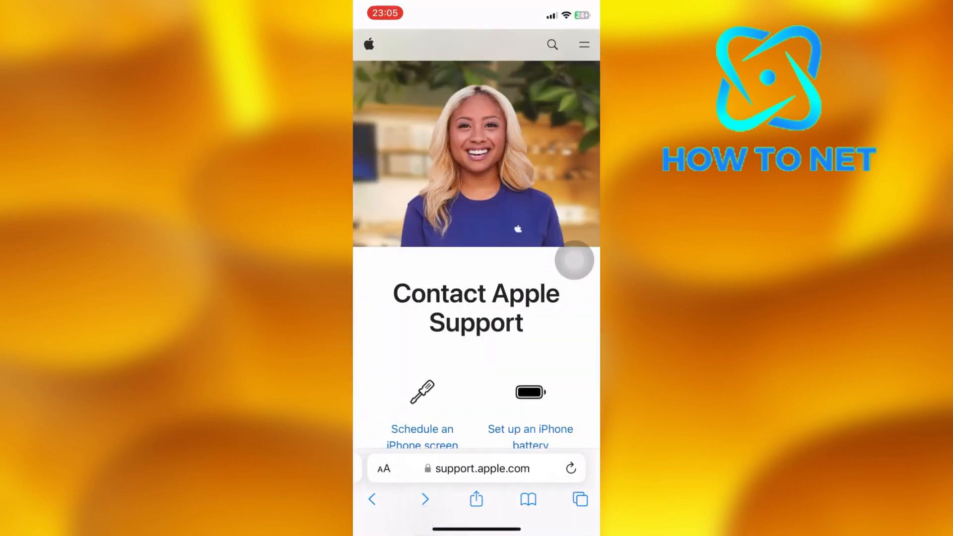
{"action": "scroll", "scroll_direction": "down", "scroll_amount": 3}
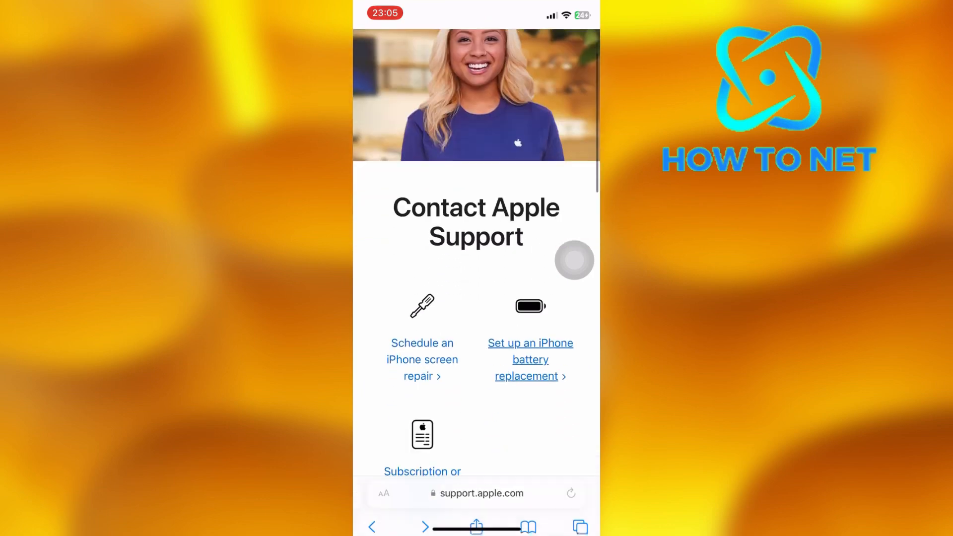
{"action": "scroll", "scroll_direction": "down", "scroll_amount": 3}
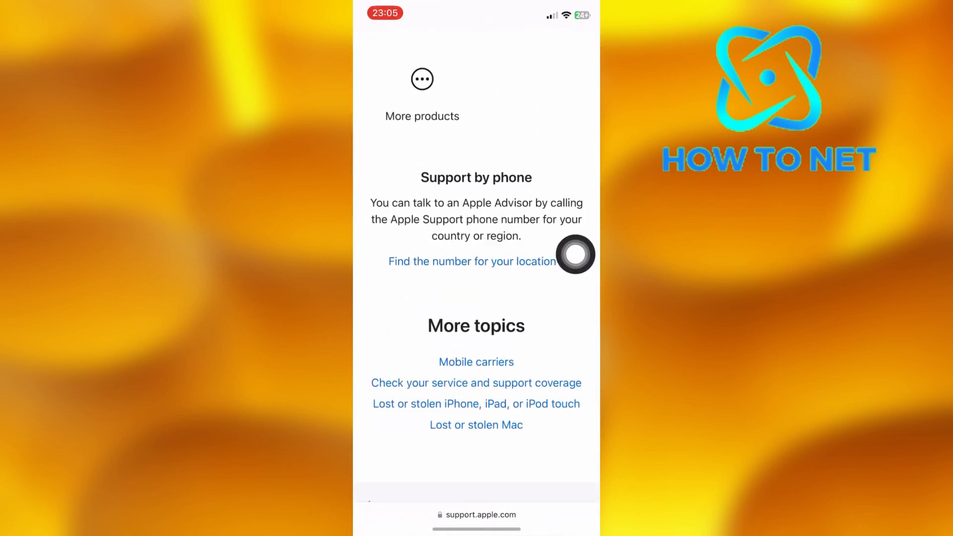
Open 'Find the number for your location' and scroll past Europe and Africa into Asia Pacific.
{"action": "left_click", "coordinate": [471, 261]}
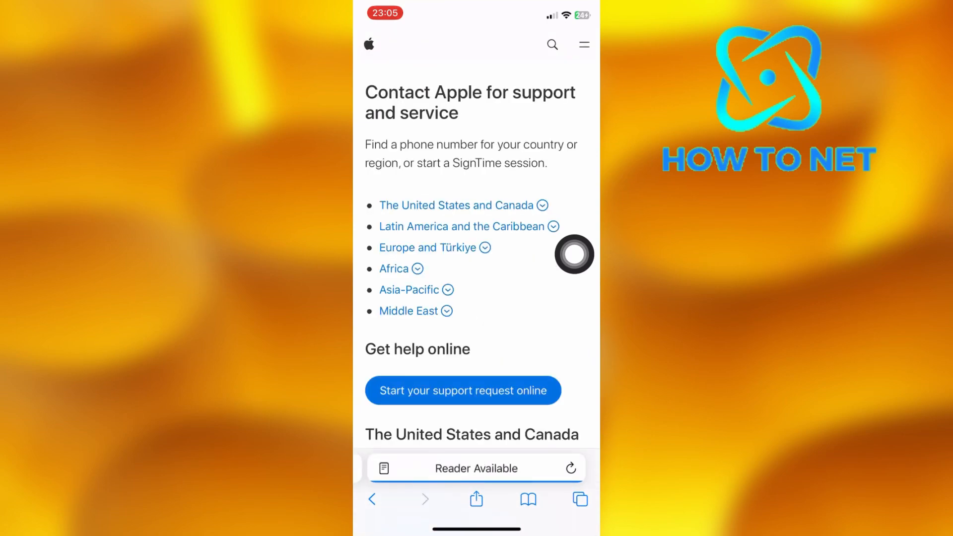
{"action": "scroll", "scroll_direction": "down", "scroll_amount": 3}
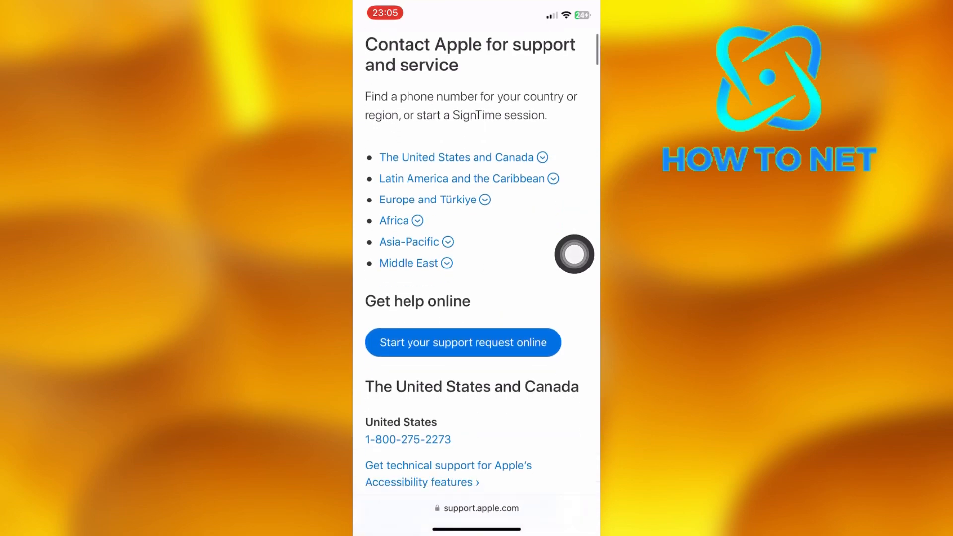
{"action": "scroll", "scroll_direction": "down", "scroll_amount": 3}
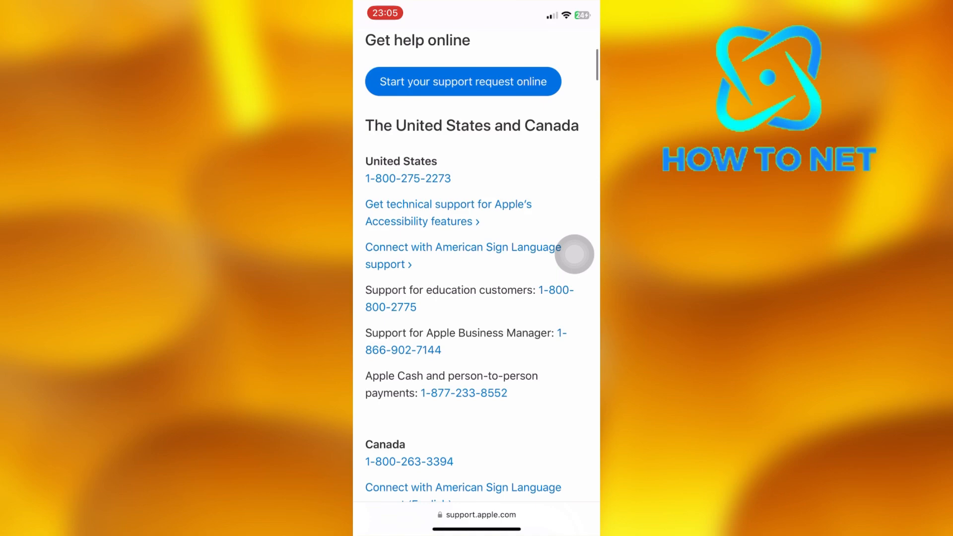
{"action": "scroll", "scroll_direction": "down", "scroll_amount": 3}
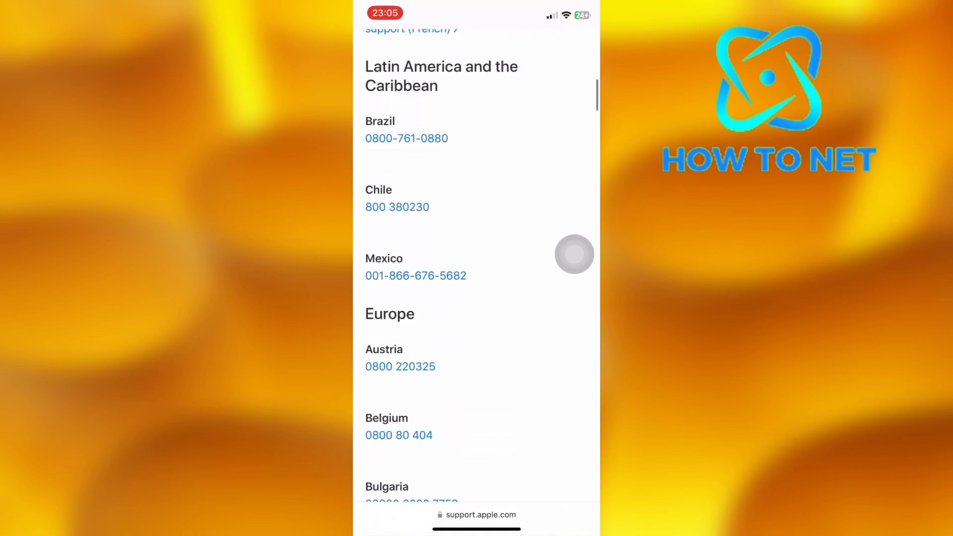
{"action": "scroll", "scroll_direction": "down", "scroll_amount": 3}
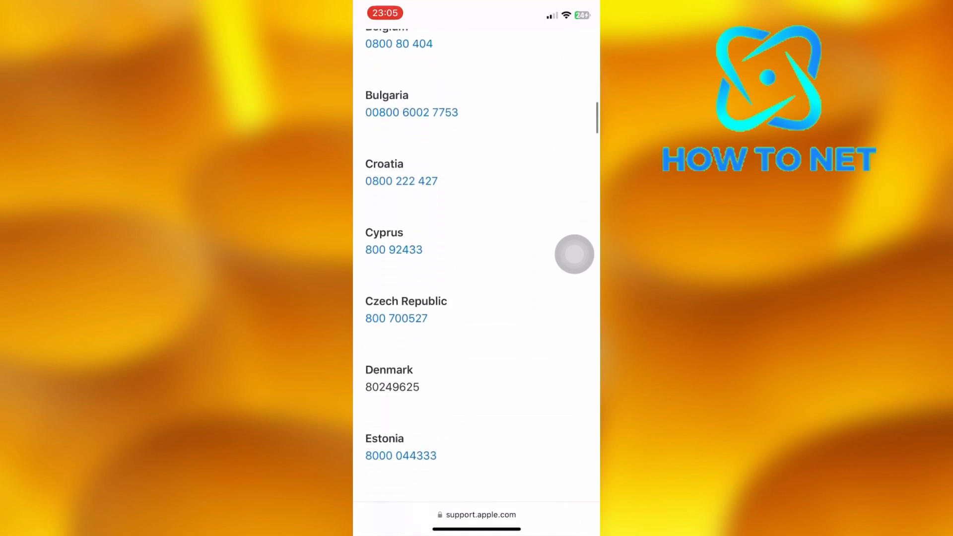
{"action": "scroll", "scroll_direction": "down", "scroll_amount": 3}
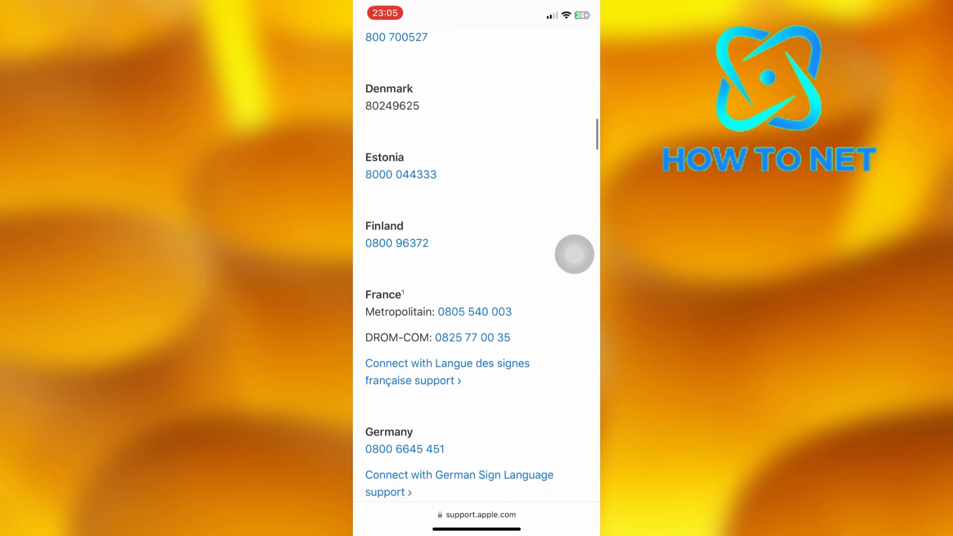
{"action": "scroll", "scroll_direction": "down", "scroll_amount": 3}
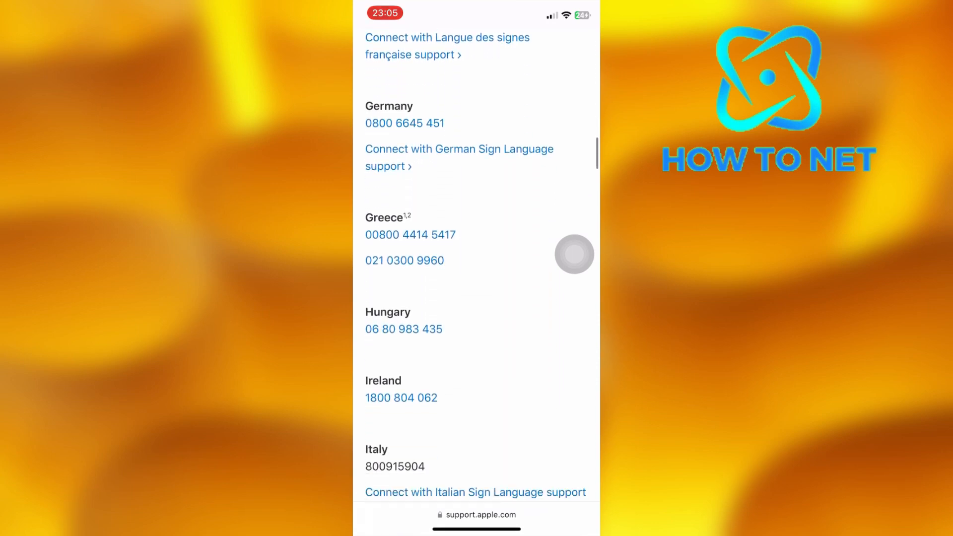
{"action": "scroll", "scroll_direction": "down", "scroll_amount": 3}
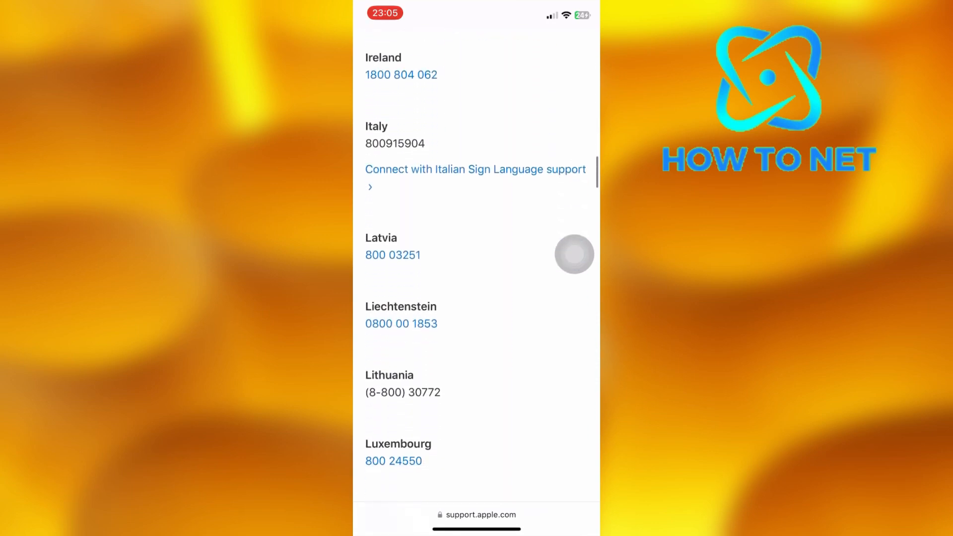
{"action": "scroll", "scroll_direction": "down", "scroll_amount": 3}
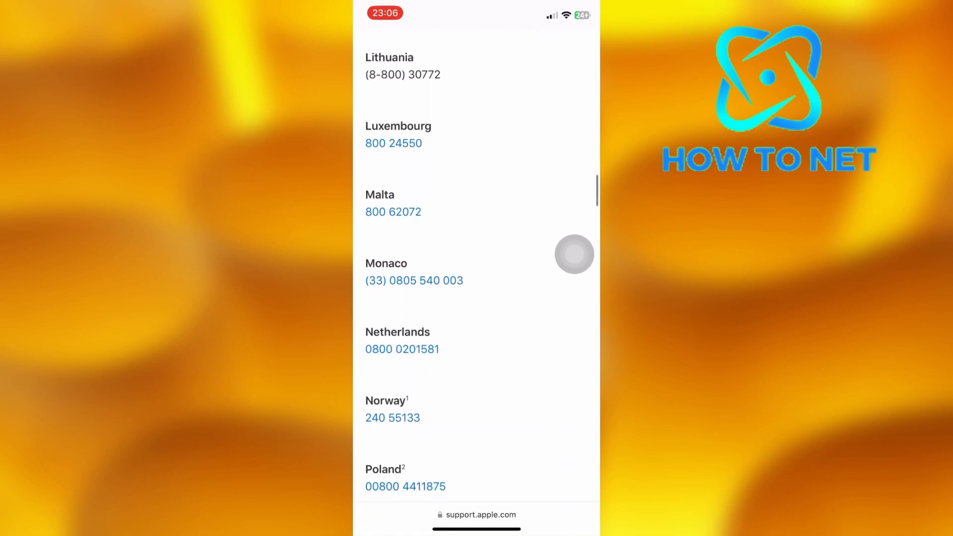
{"action": "scroll", "scroll_direction": "down", "scroll_amount": 3}
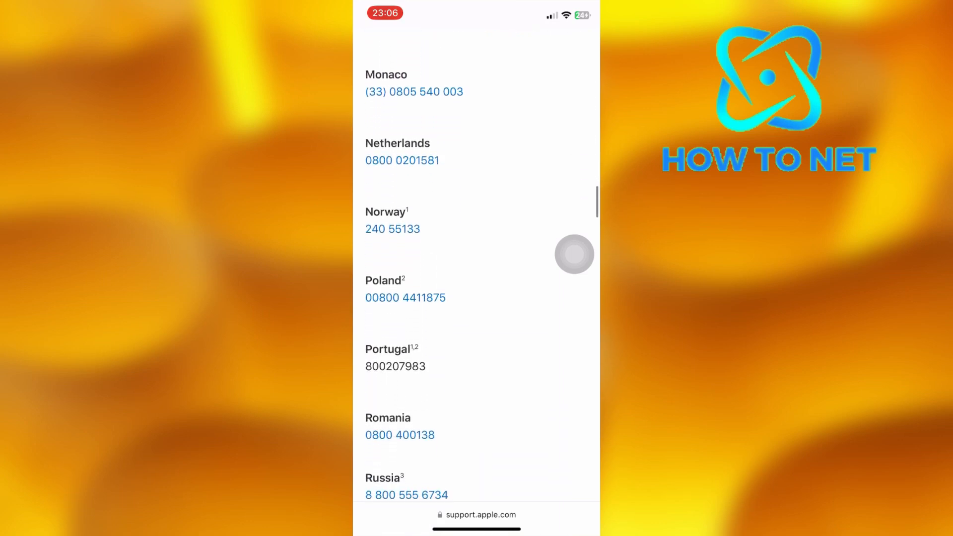
{"action": "scroll", "scroll_direction": "down", "scroll_amount": 3}
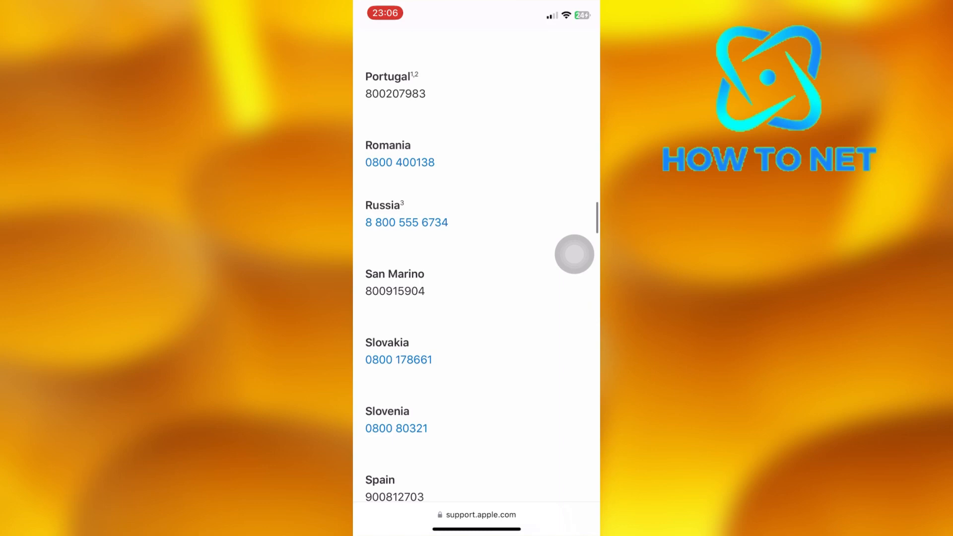
{"action": "scroll", "scroll_direction": "down", "scroll_amount": 3}
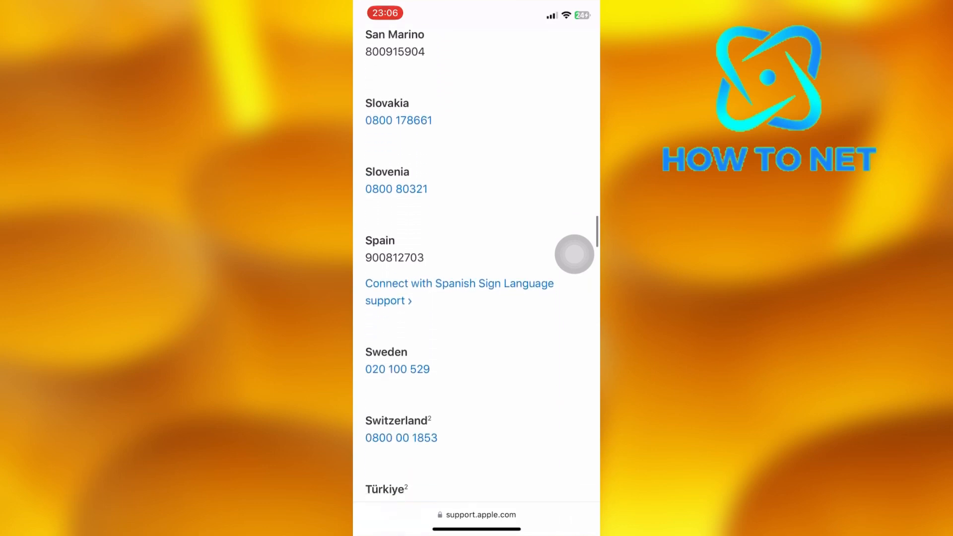
{"action": "scroll", "scroll_direction": "down", "scroll_amount": 3}
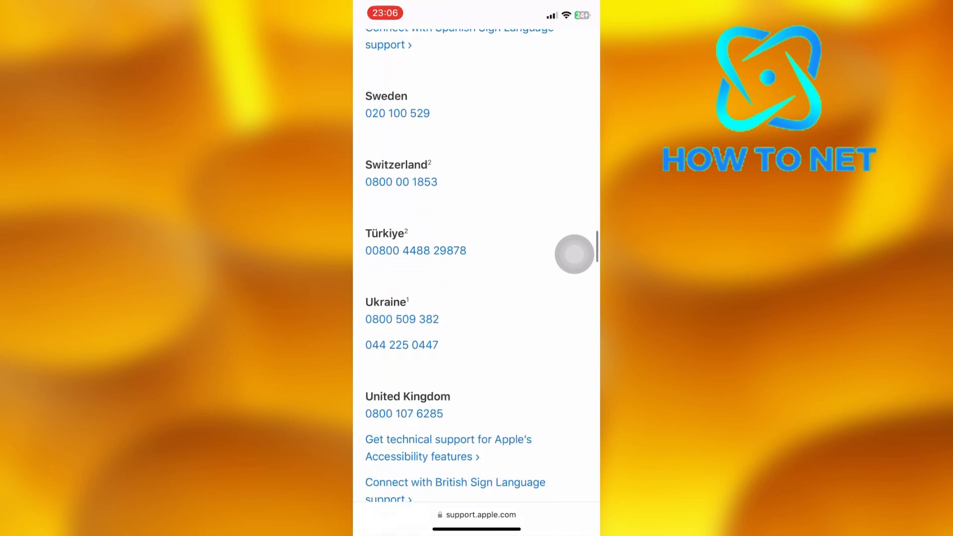
{"action": "scroll", "scroll_direction": "down", "scroll_amount": 3}
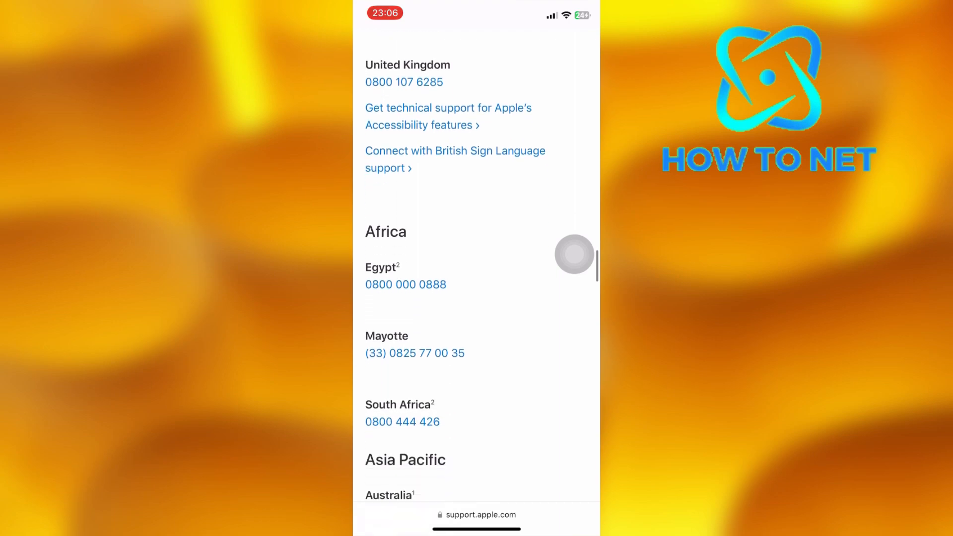
{"action": "scroll", "scroll_direction": "down", "scroll_amount": 3}
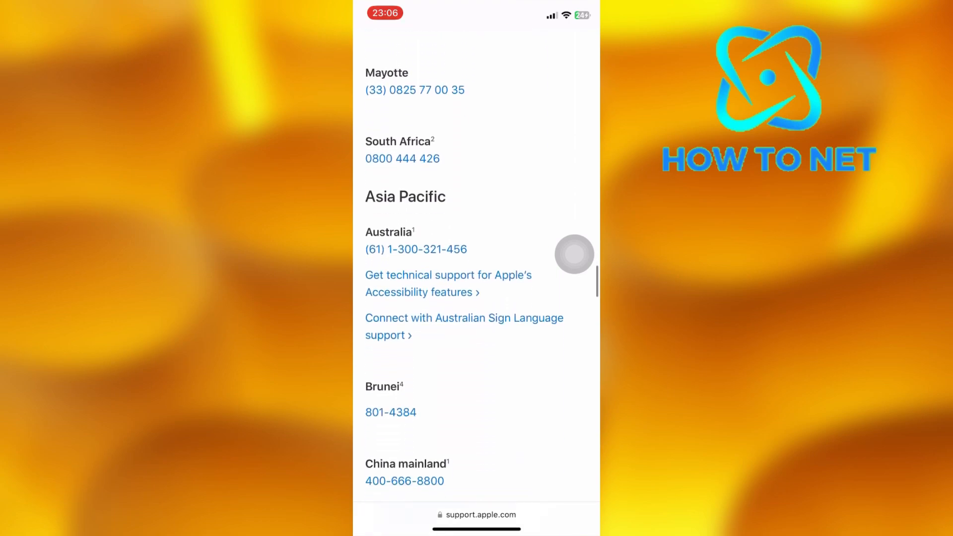